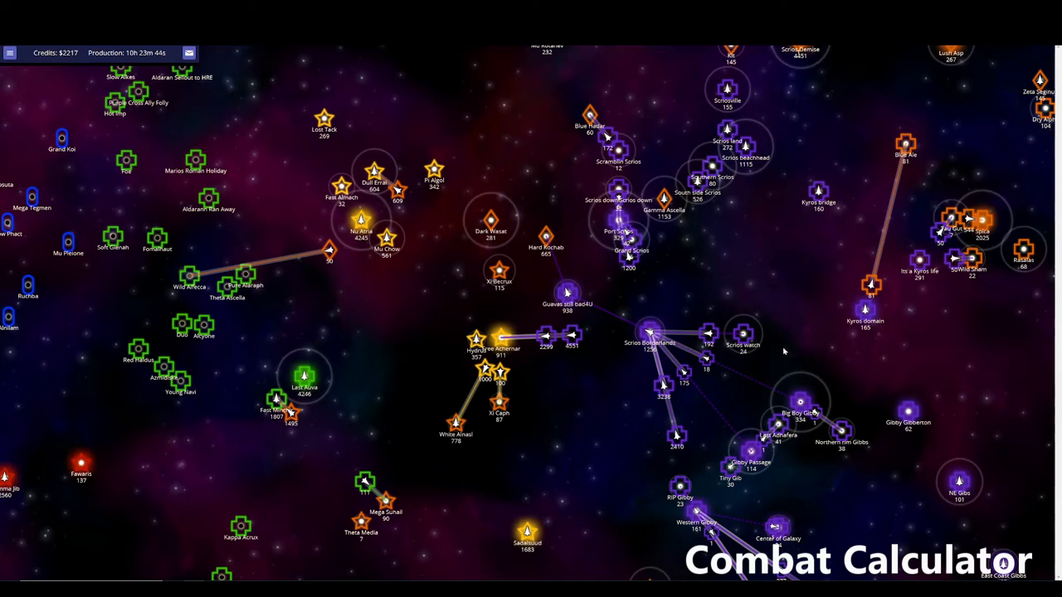
mouse_move(500, 450)
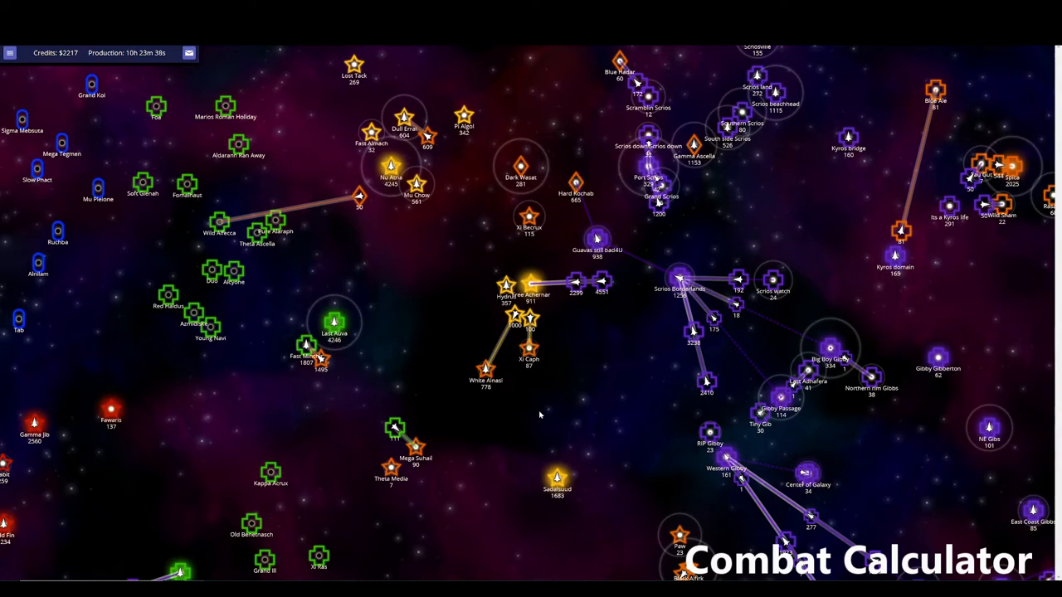
mouse_move(501, 410)
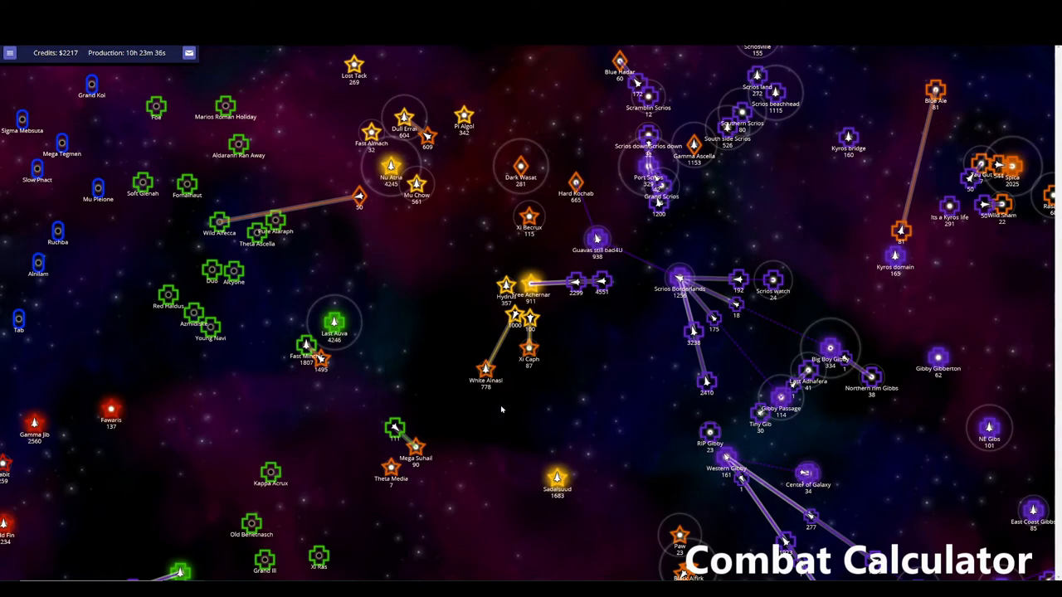
mouse_move(492, 387)
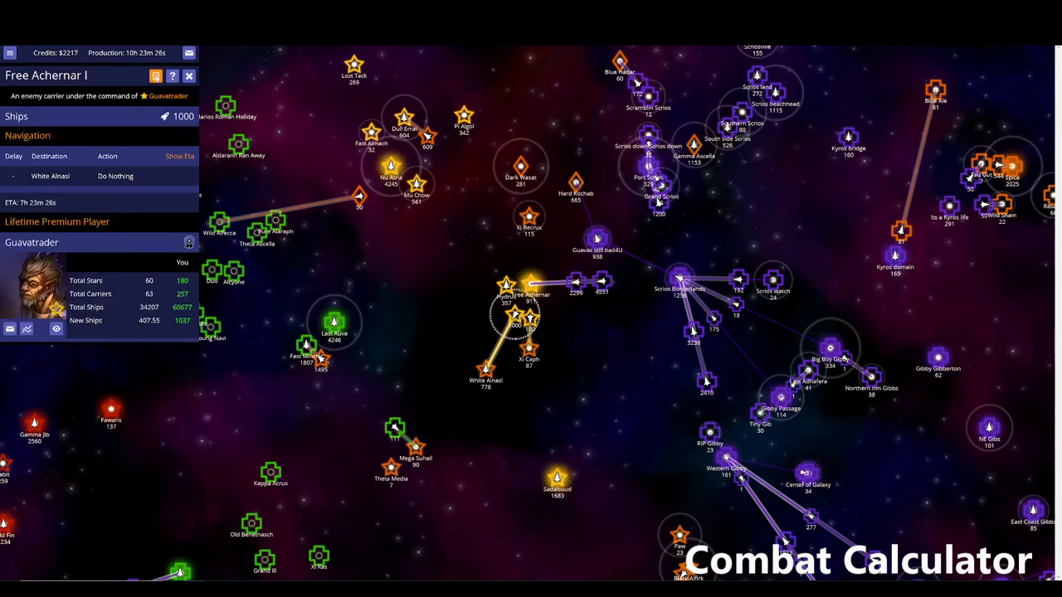
- Bring up the combat calculator for Free Achernar I's attack on White Alnasl
click(859, 560)
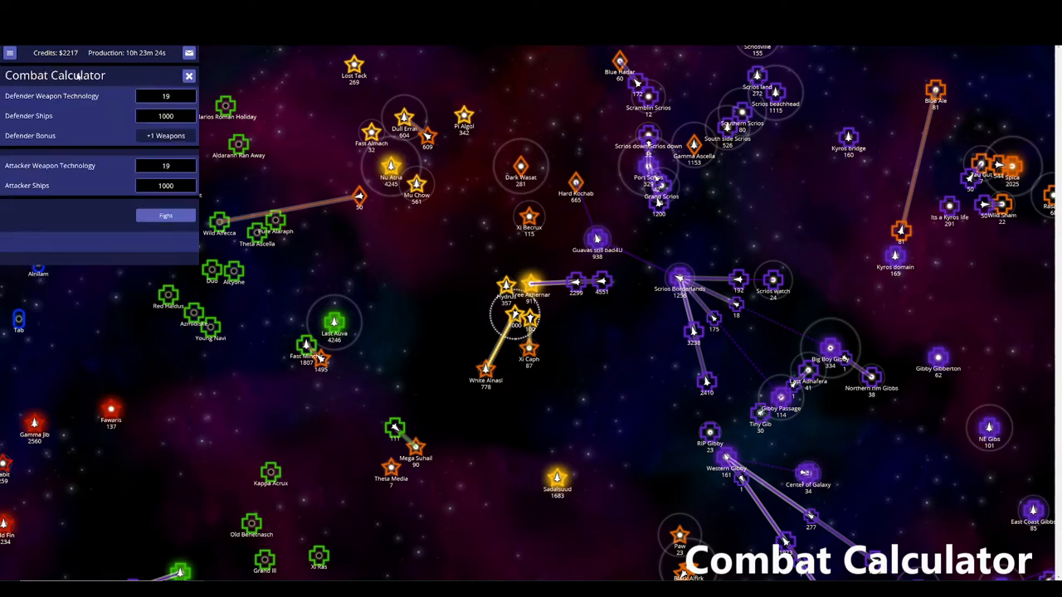
click(189, 75)
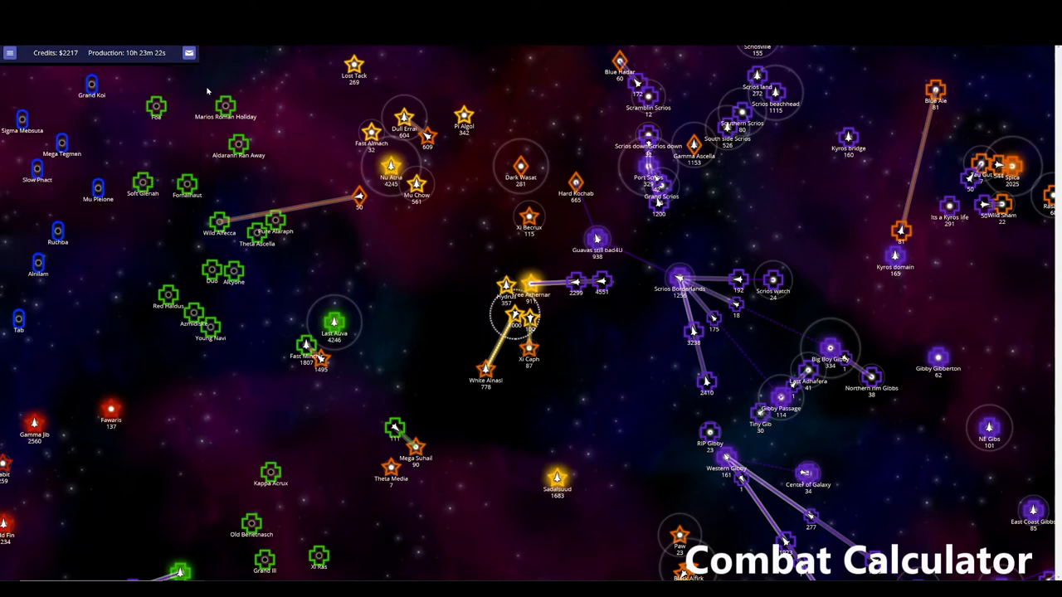
click(859, 560)
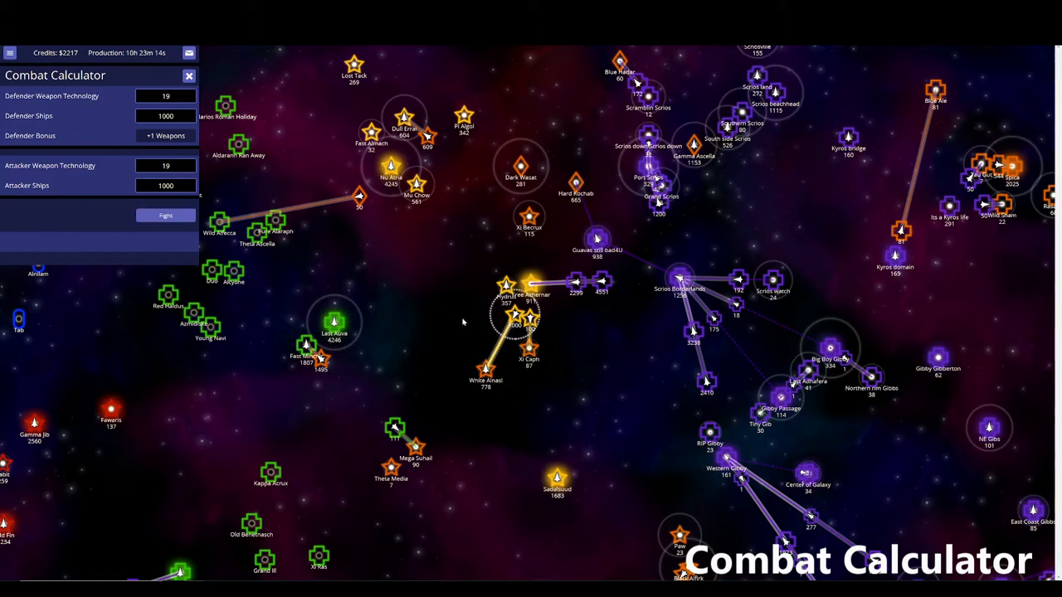
mouse_move(390, 375)
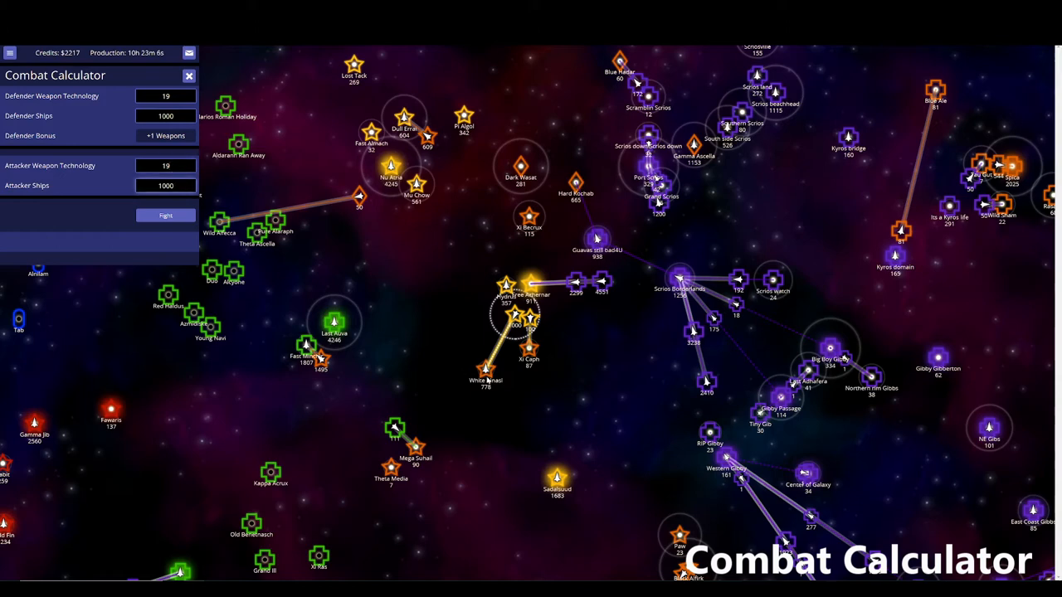
- Check the star owner's empire and White Alnasl's defences, then reselect Free Achernar I
click(189, 76)
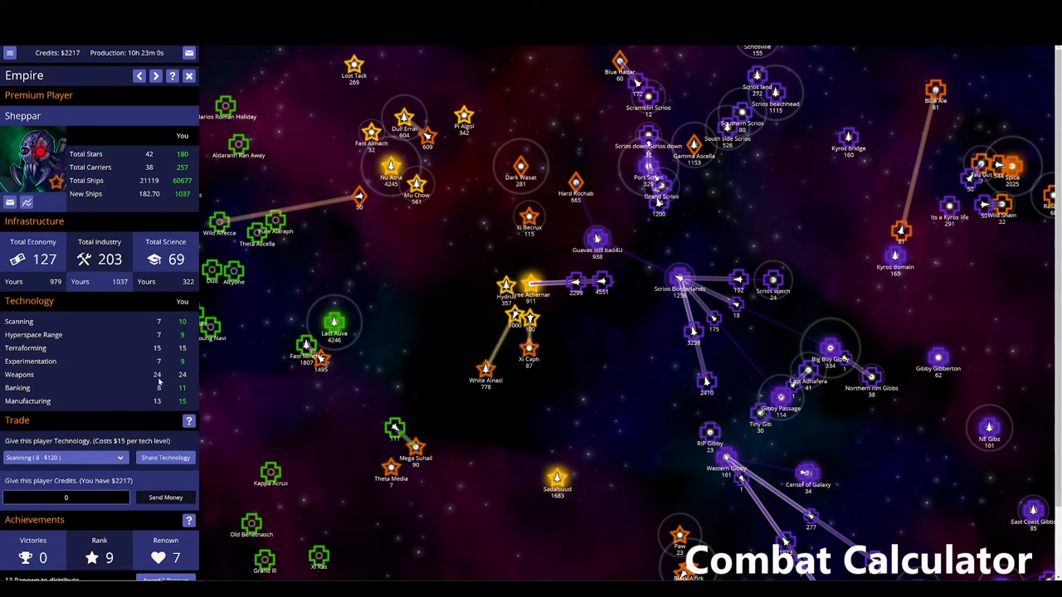
mouse_move(441, 378)
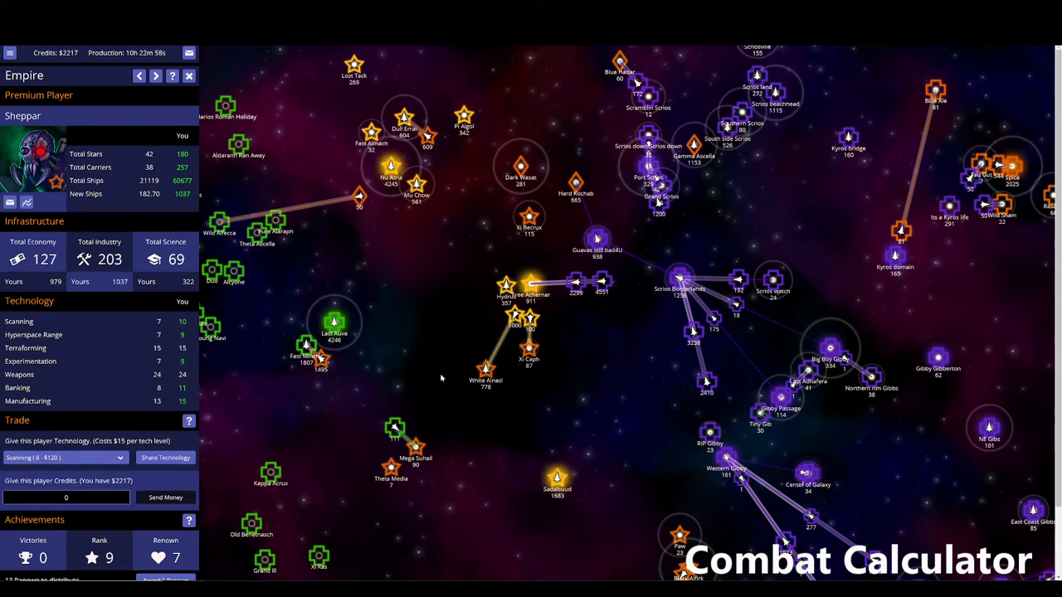
click(485, 367)
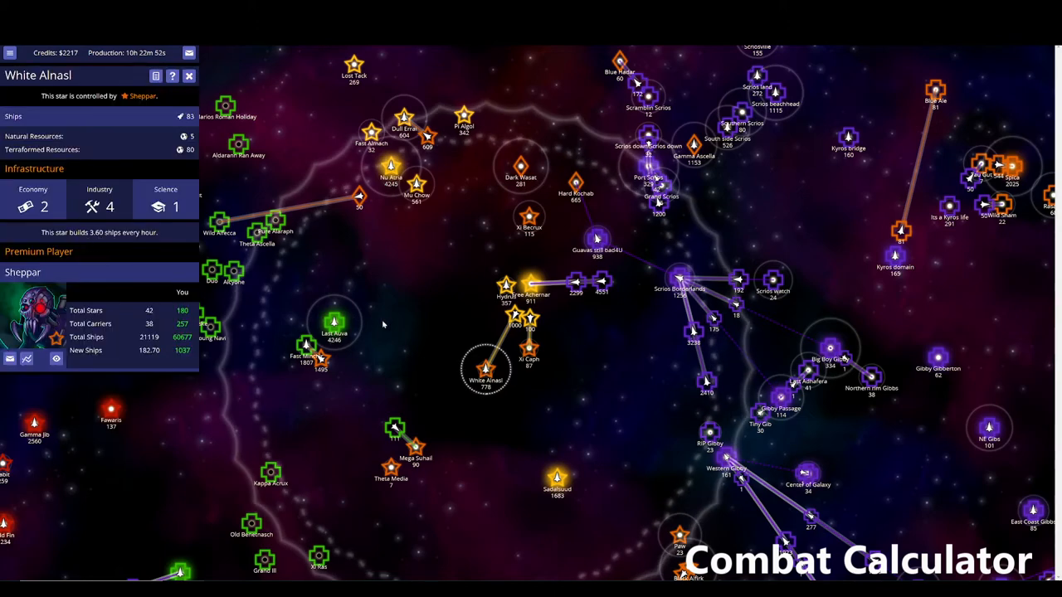
click(507, 297)
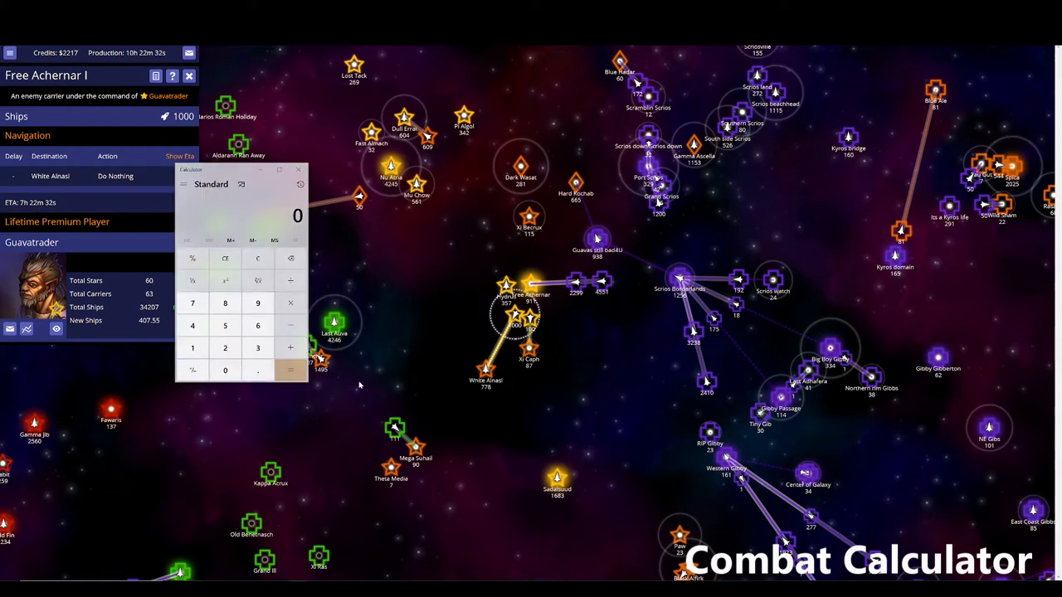
- Close Windows Calculator and the carrier details, leaving only the galaxy map
click(192, 303)
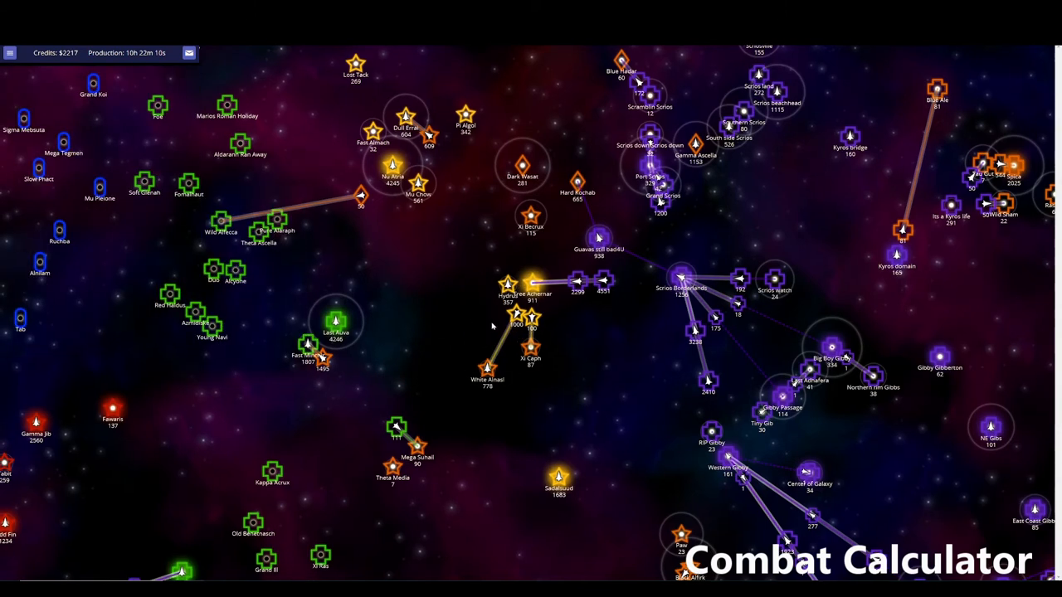
mouse_move(521, 323)
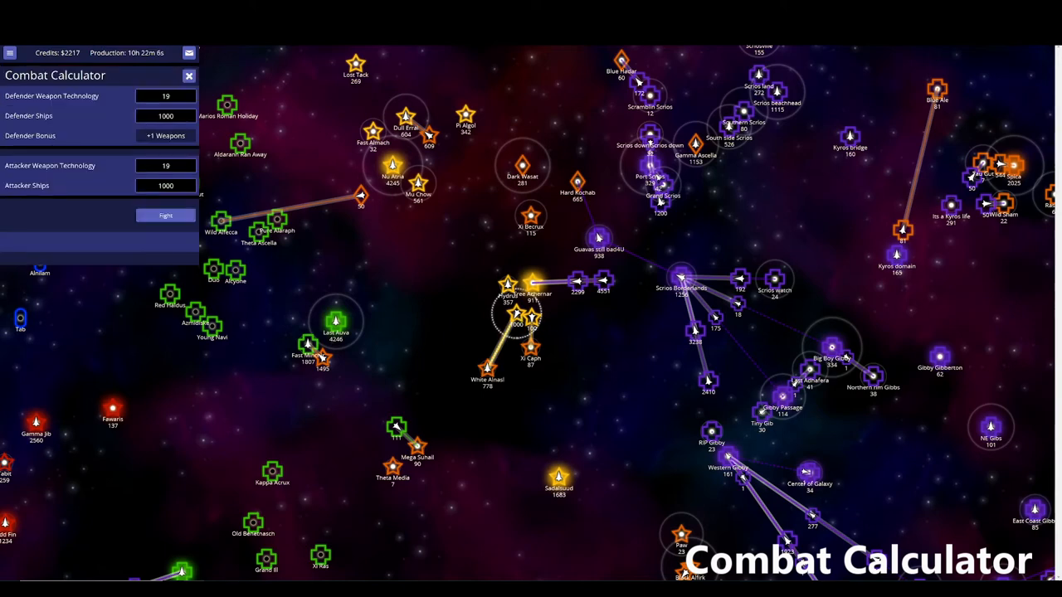
- Simulate 1000 attackers against 803 defenders at weapons 25: defender wins with 81 ships
triple_click(165, 115)
text(803)
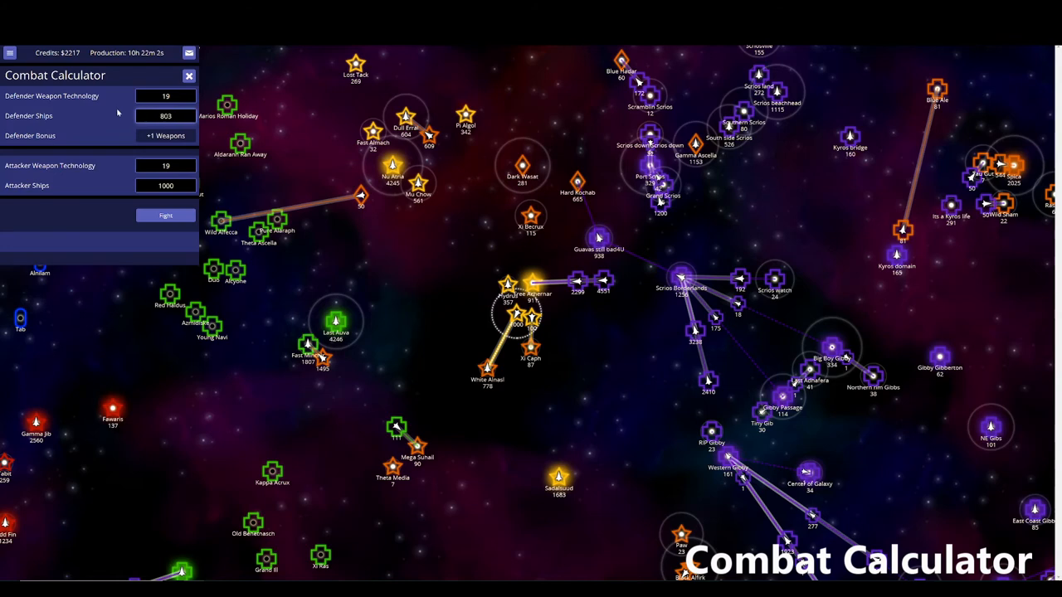
click(165, 95)
text(25)
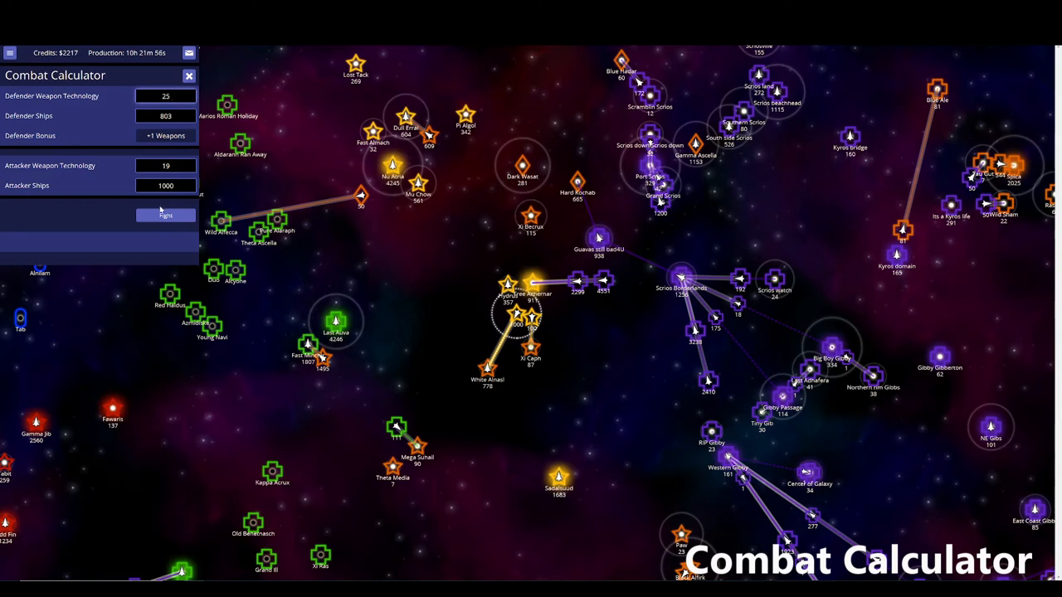
click(165, 216)
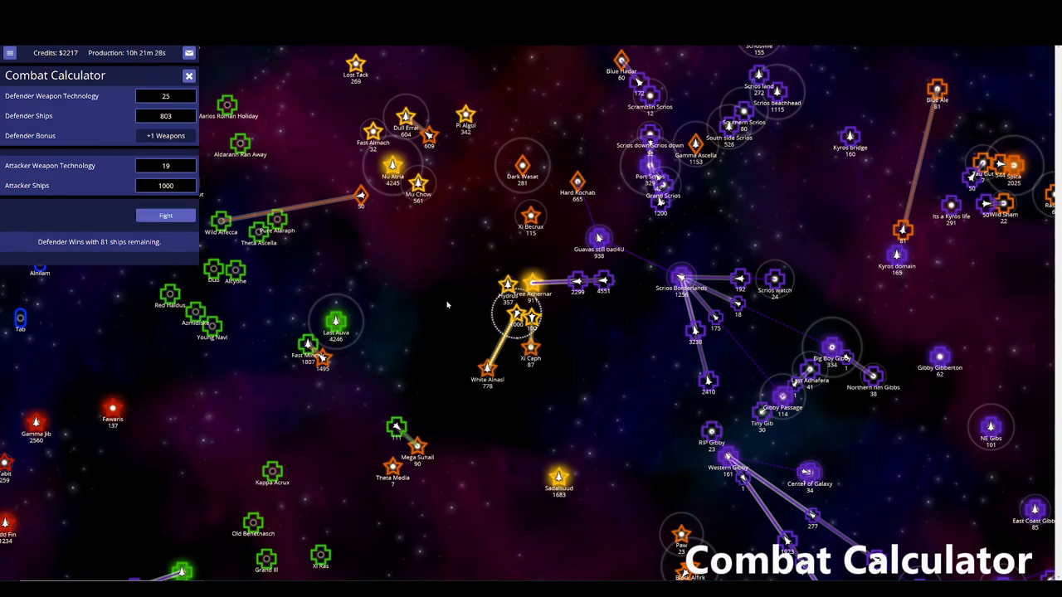
click(189, 76)
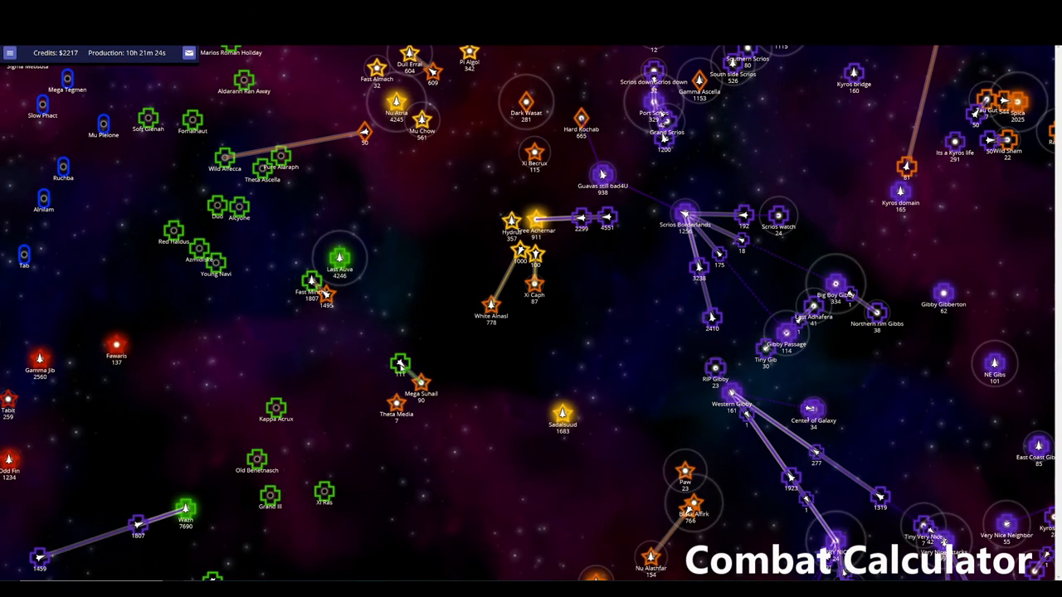
- Inspect Dark Zaniah V's 111 ships and Mega Suhail's 90 defenders, then open the combat calculator
click(401, 364)
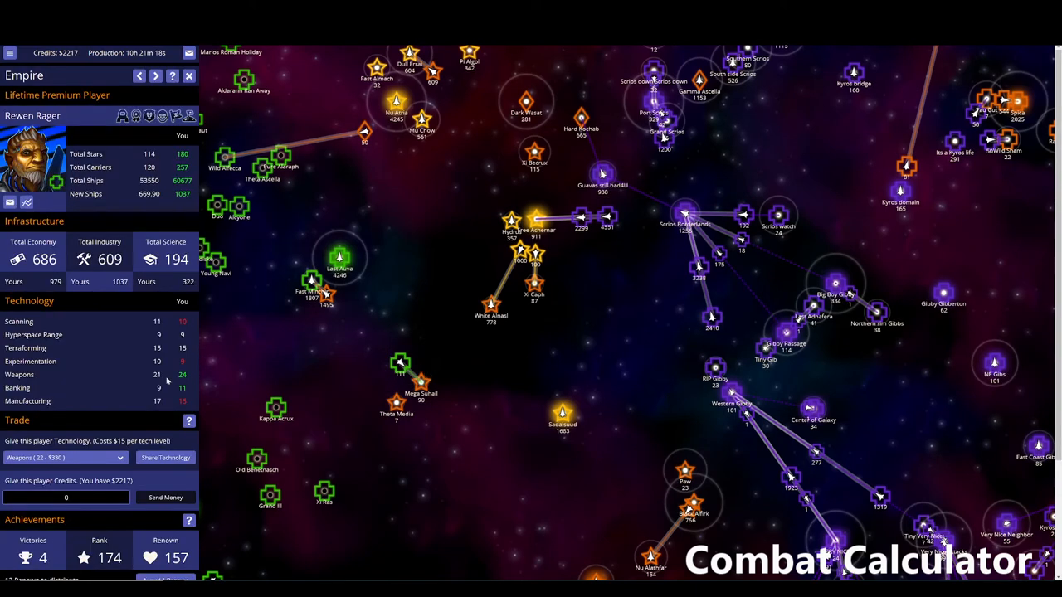
click(156, 76)
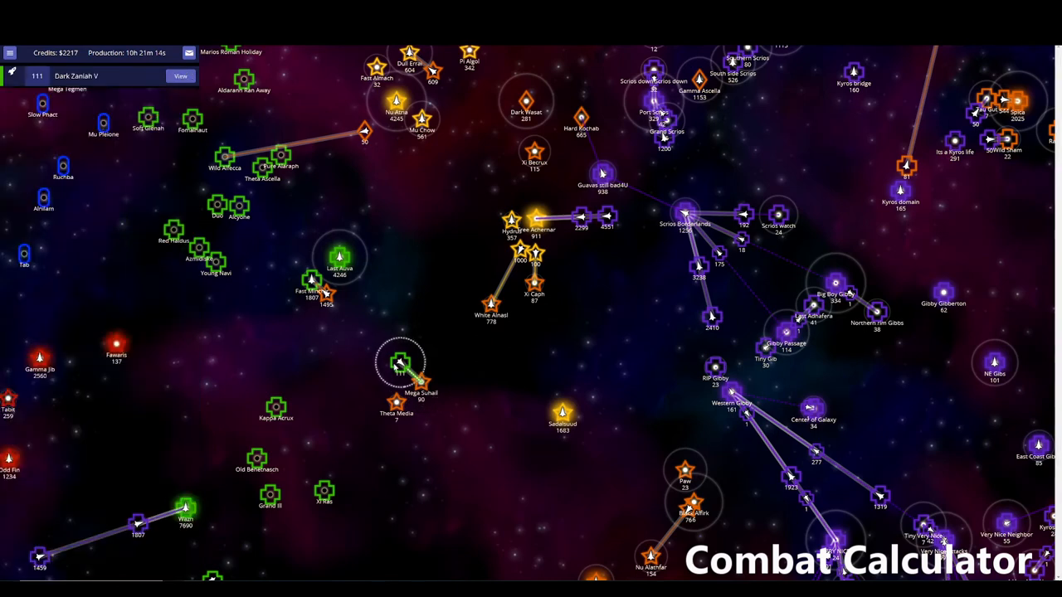
click(401, 363)
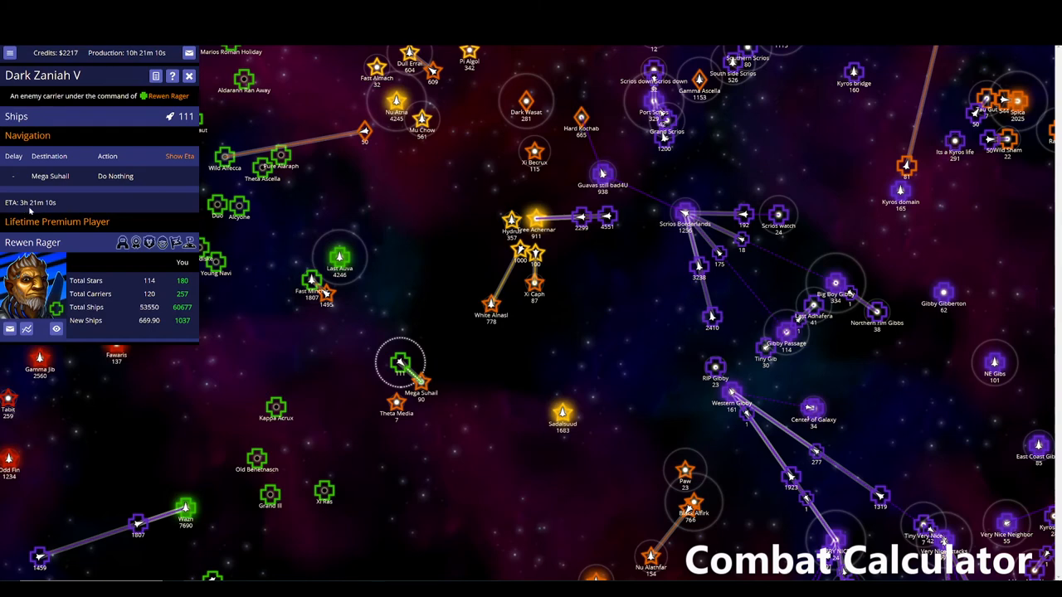
click(400, 362)
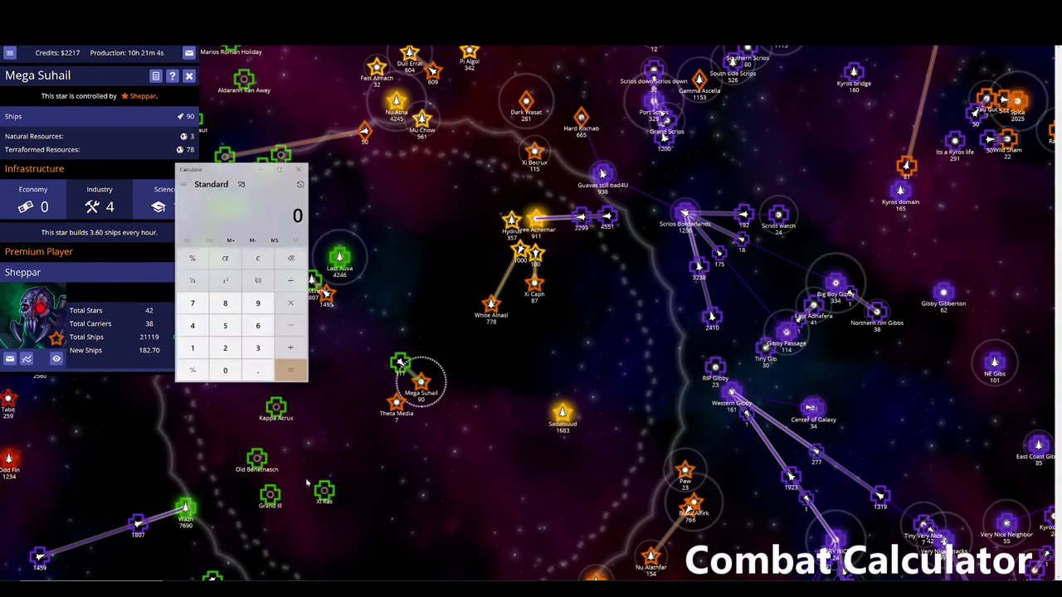
click(258, 348)
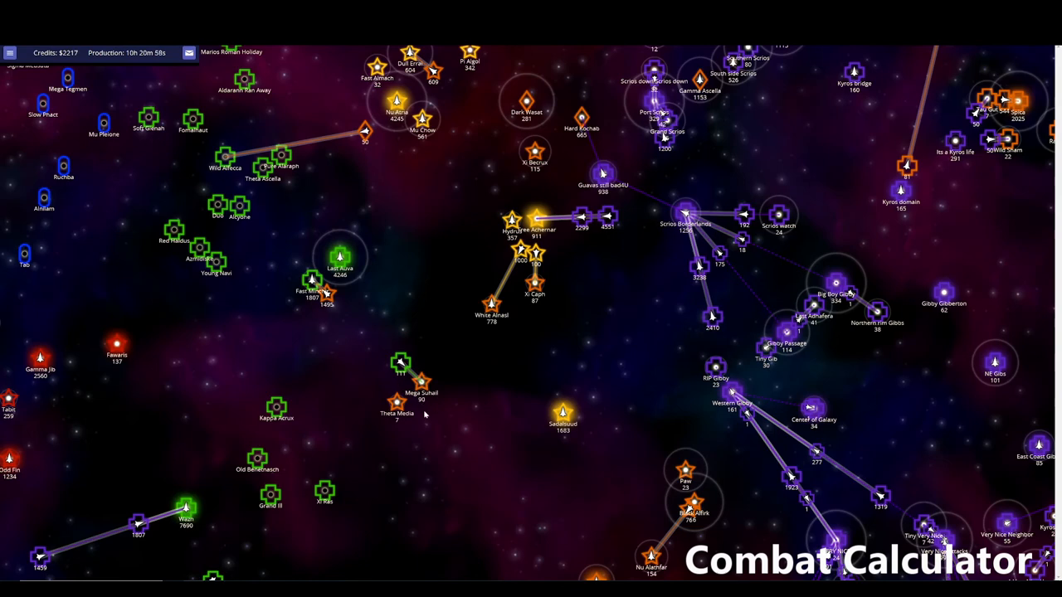
click(401, 363)
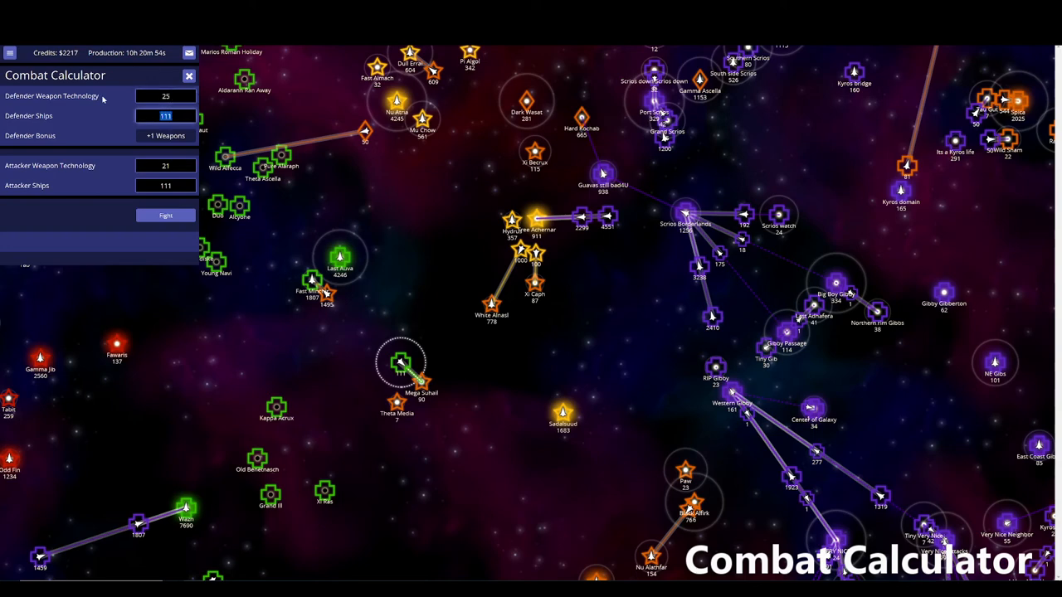
- Simulate the Mega Suhail battle with 100 defending ships
text(100)
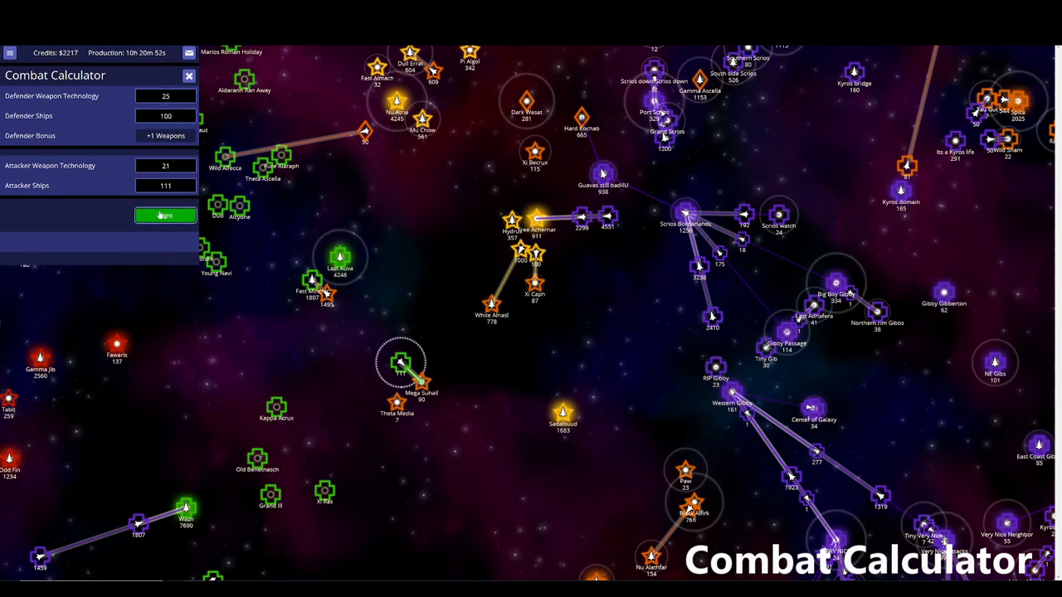
click(165, 216)
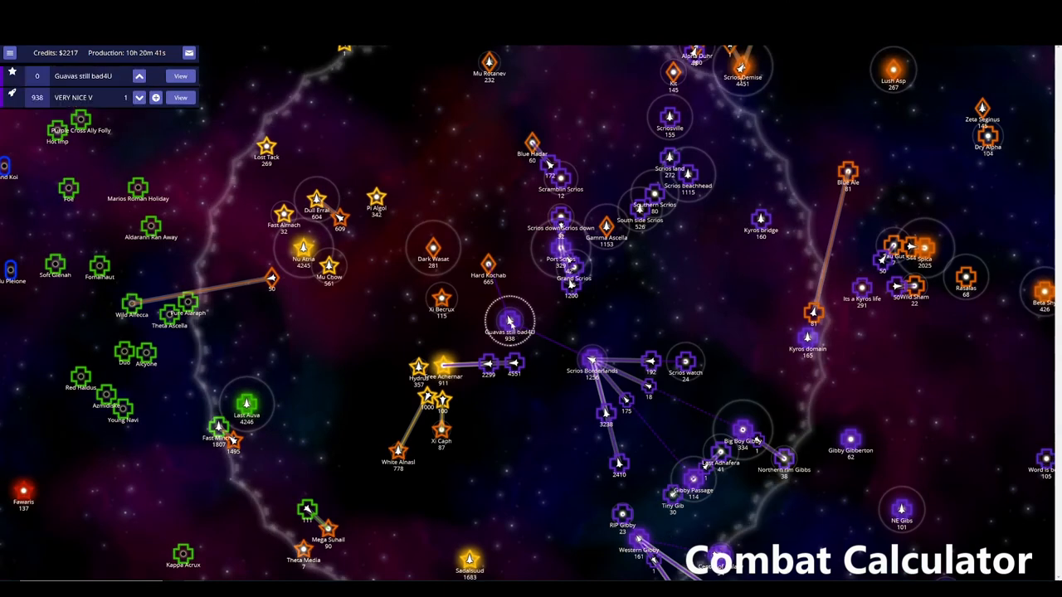
- Estimate Hard Kochab's defenders at VERY NICE V's arrival: 665 ships plus production, totalling 694.4
click(488, 264)
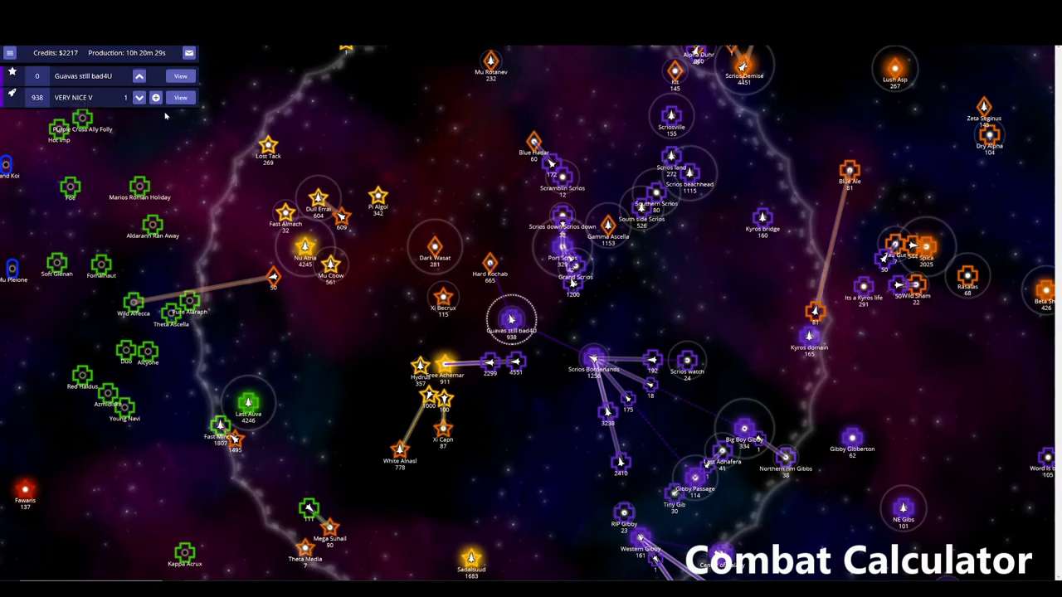
click(510, 319)
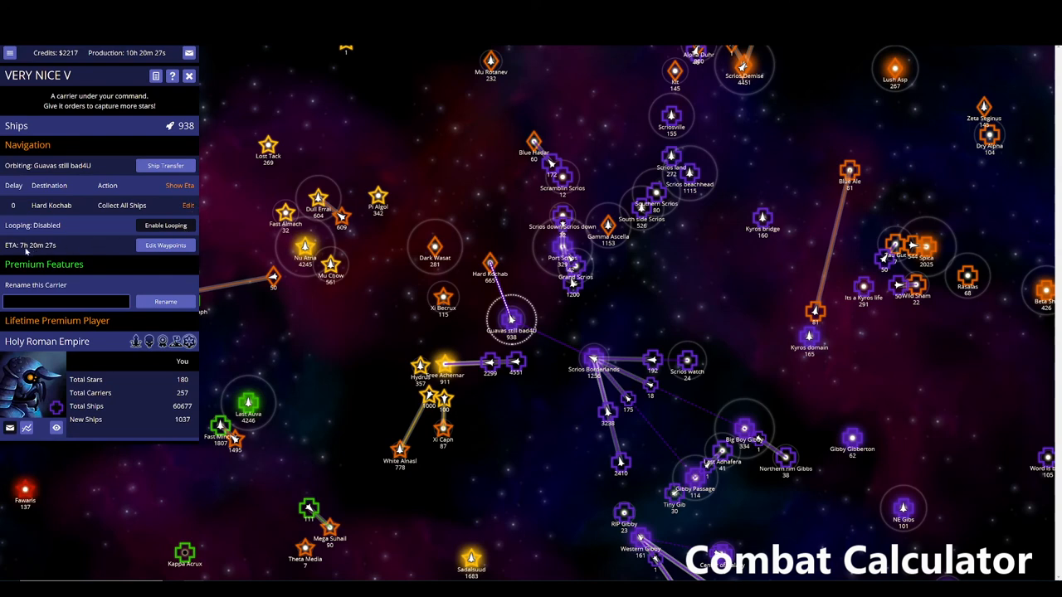
click(490, 264)
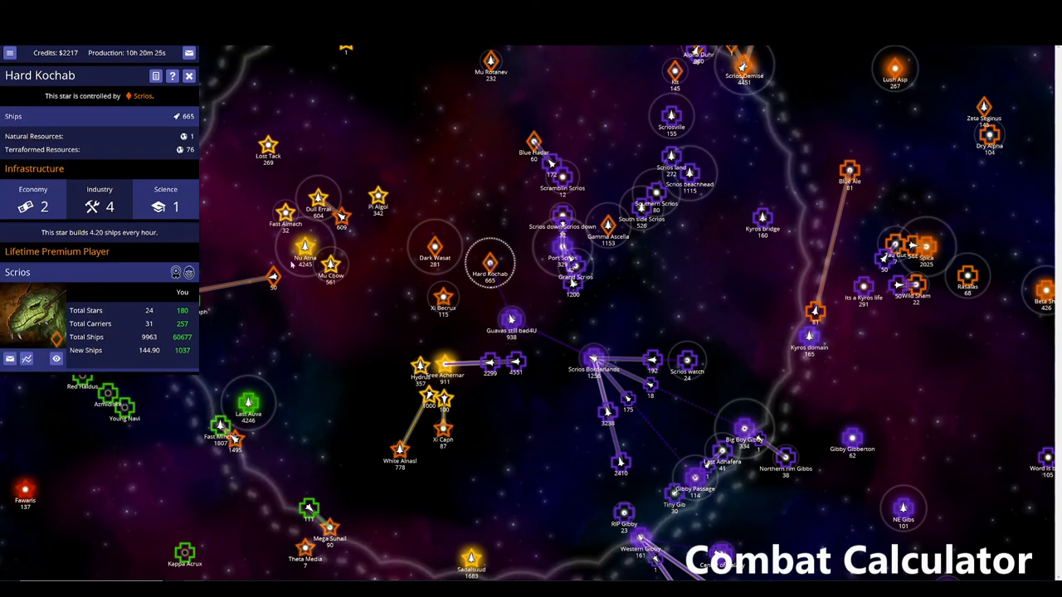
mouse_move(94, 238)
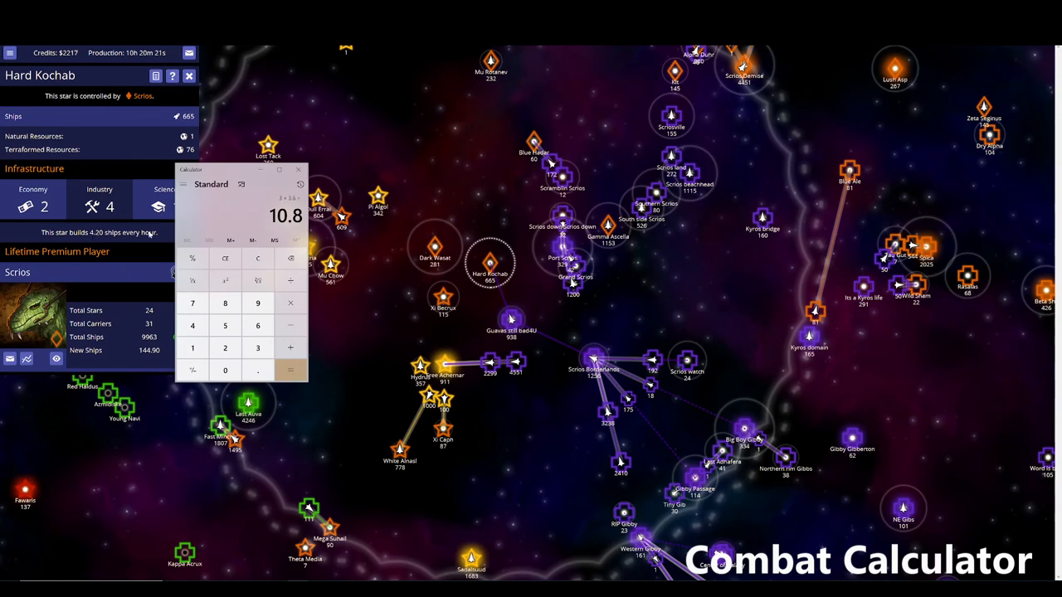
click(225, 259)
text(29.4)
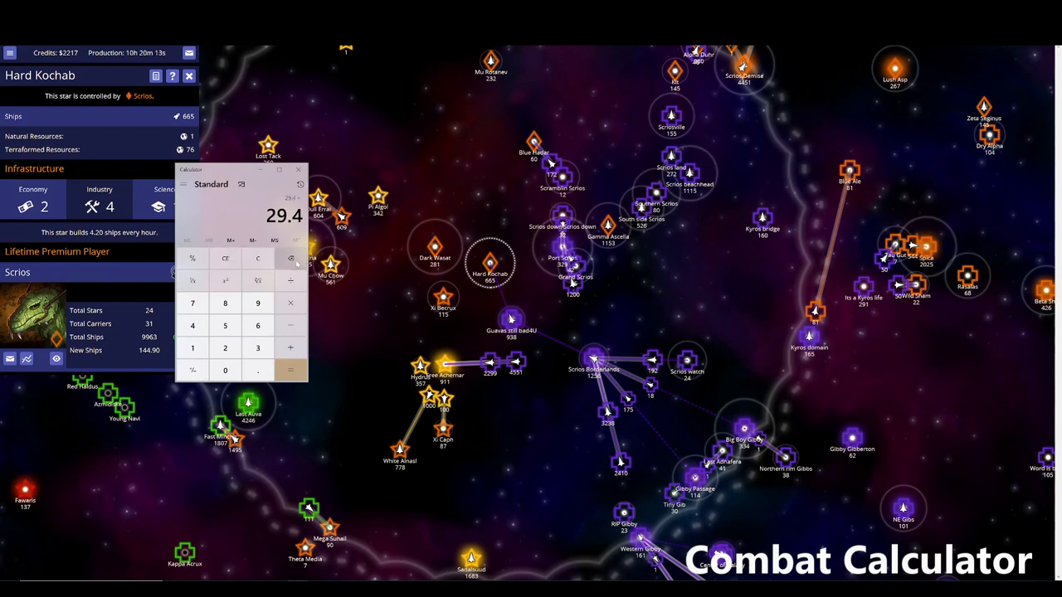
click(290, 258)
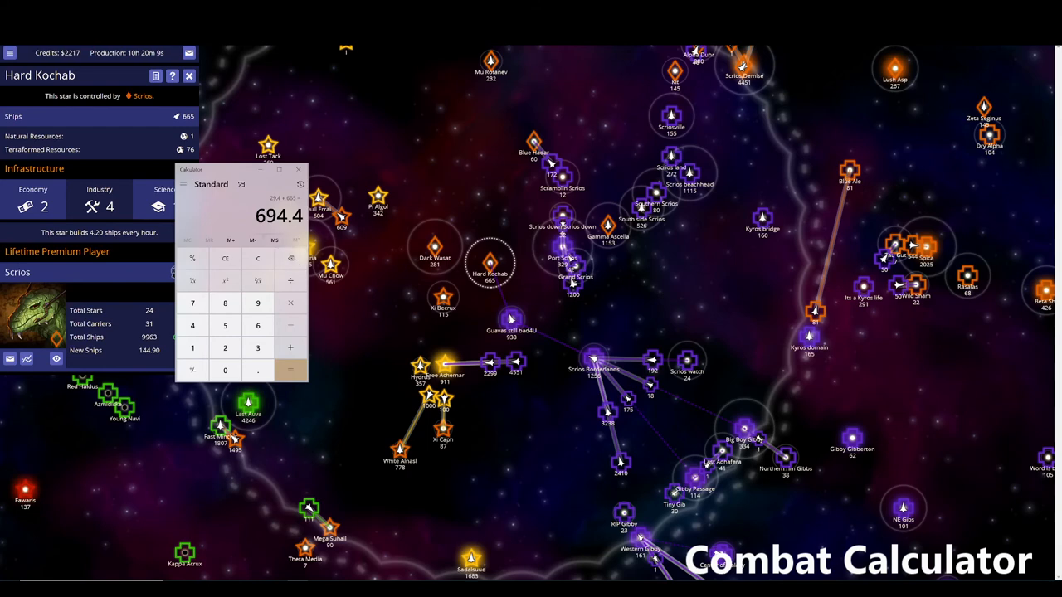
mouse_move(518, 295)
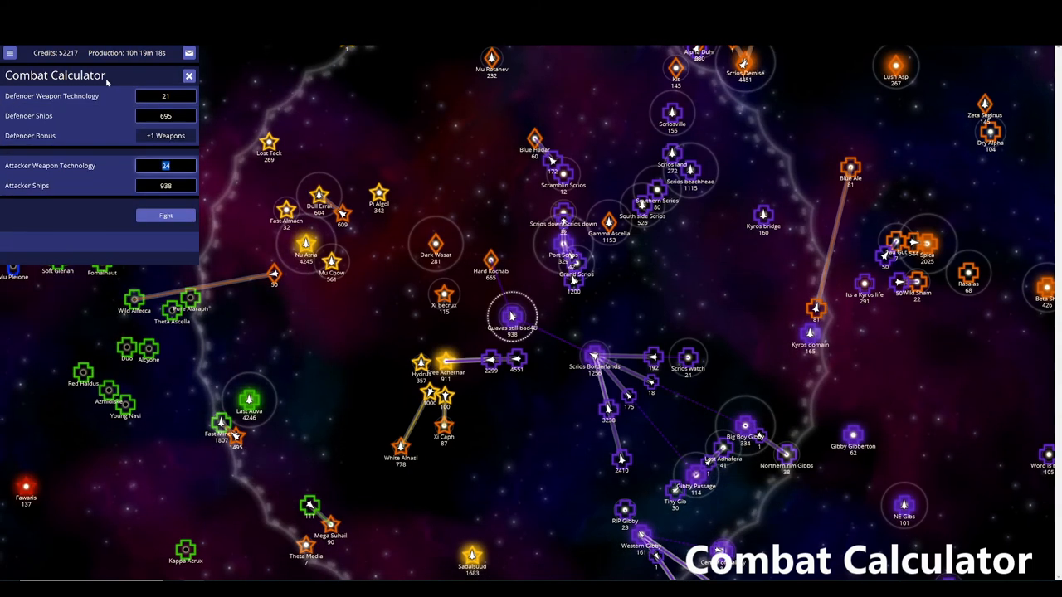
mouse_move(191, 92)
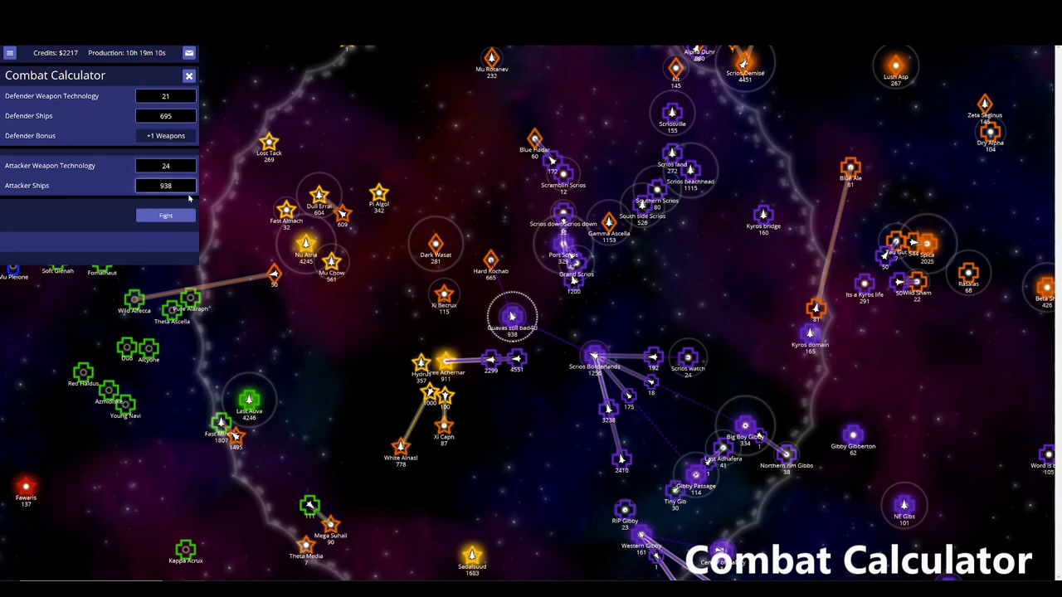
- Try attacker counts from 600 to 675 against 695 defenders; 675 wins, leaving 8 ships
text(600)
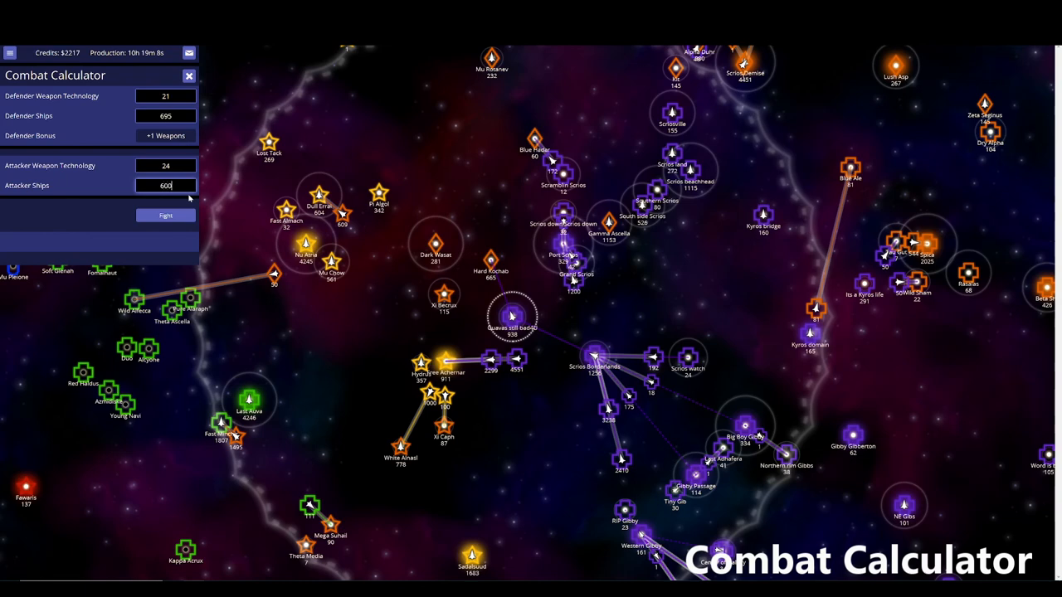
click(165, 216)
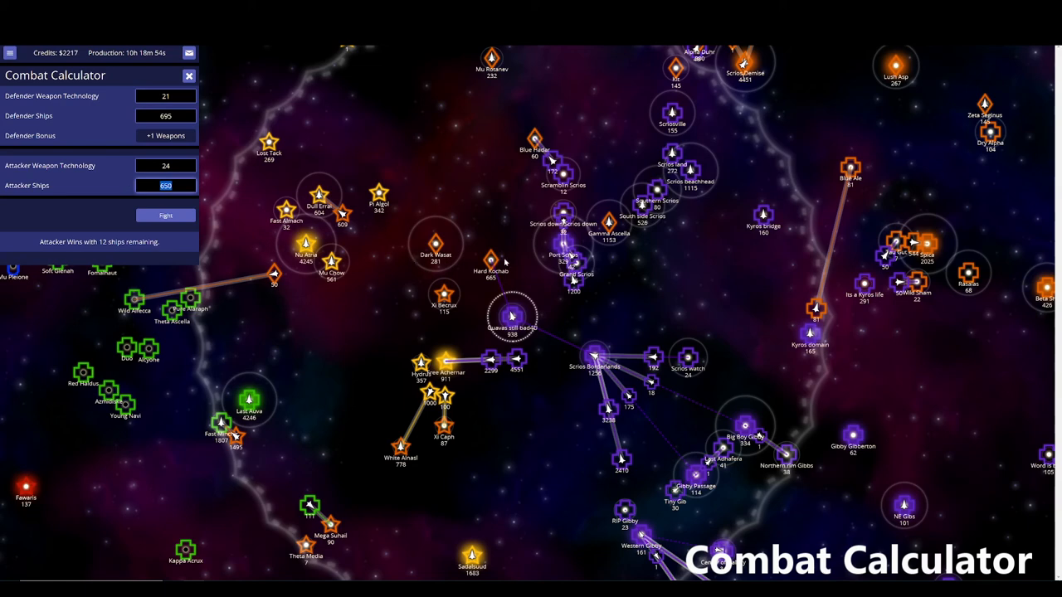
mouse_move(230, 172)
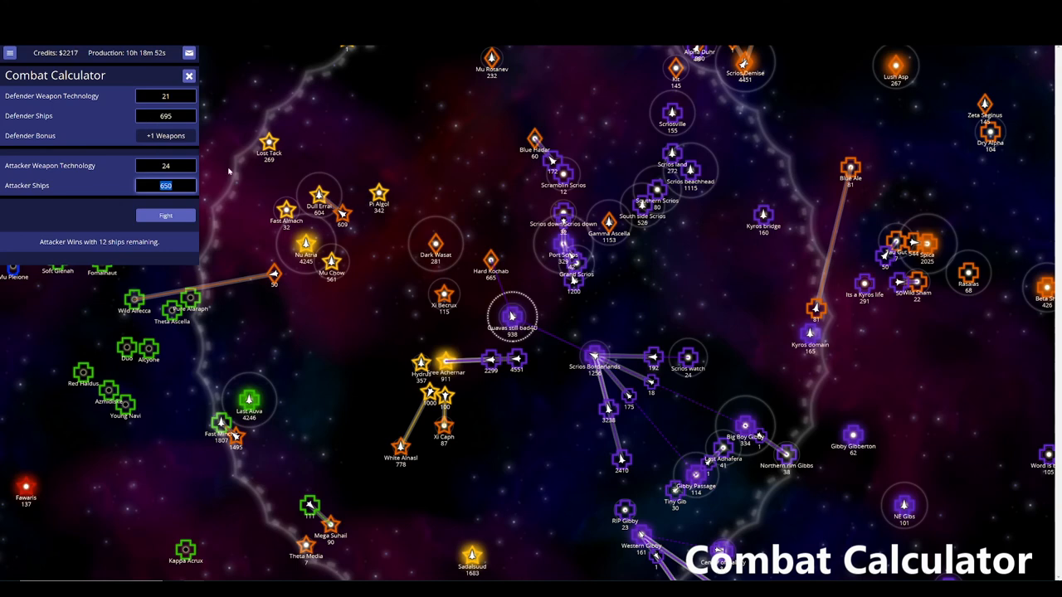
mouse_move(230, 172)
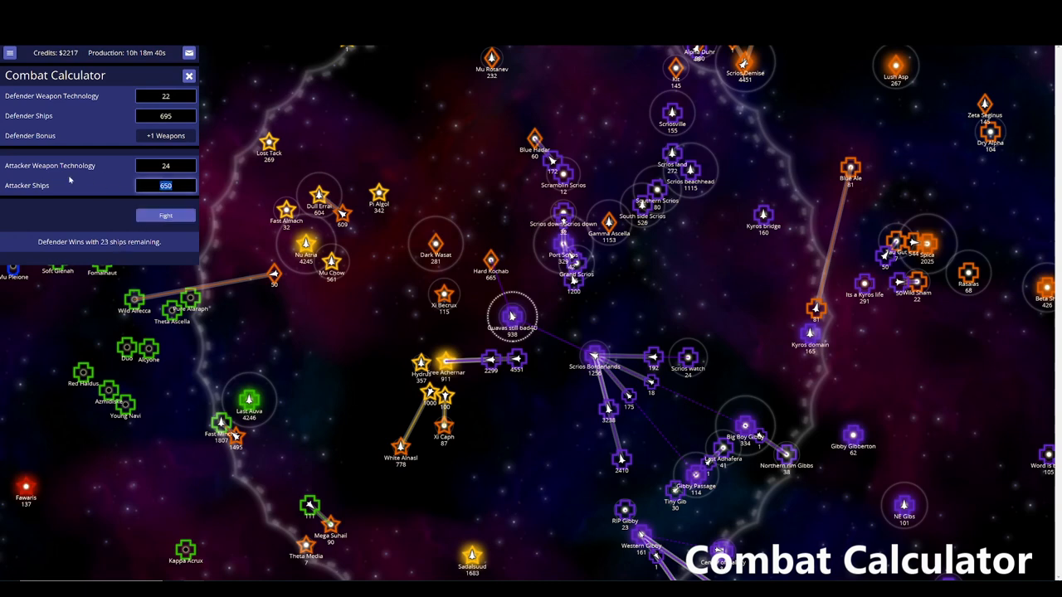
text(97)
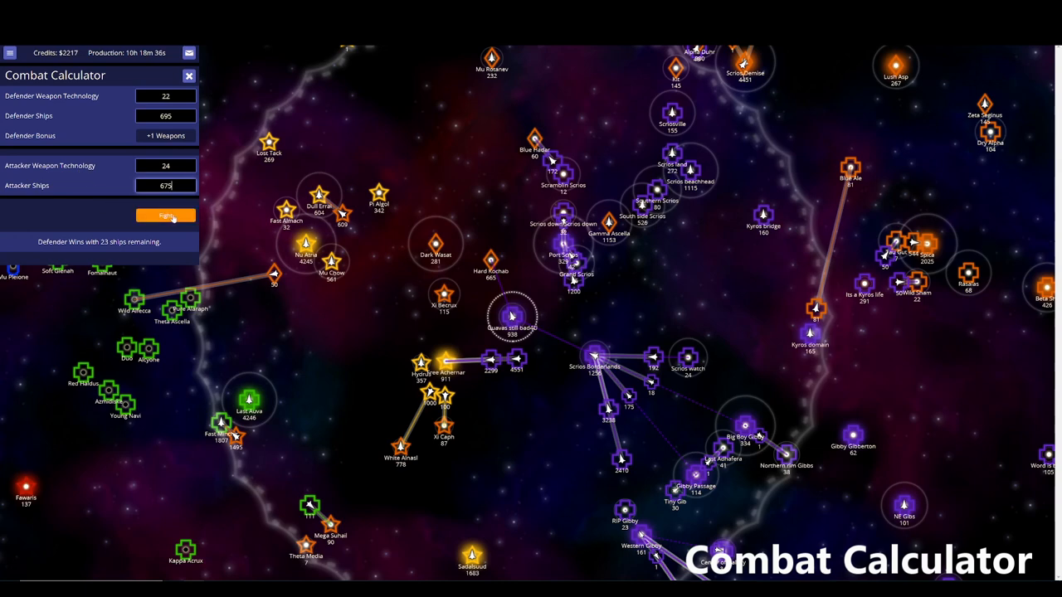
click(165, 215)
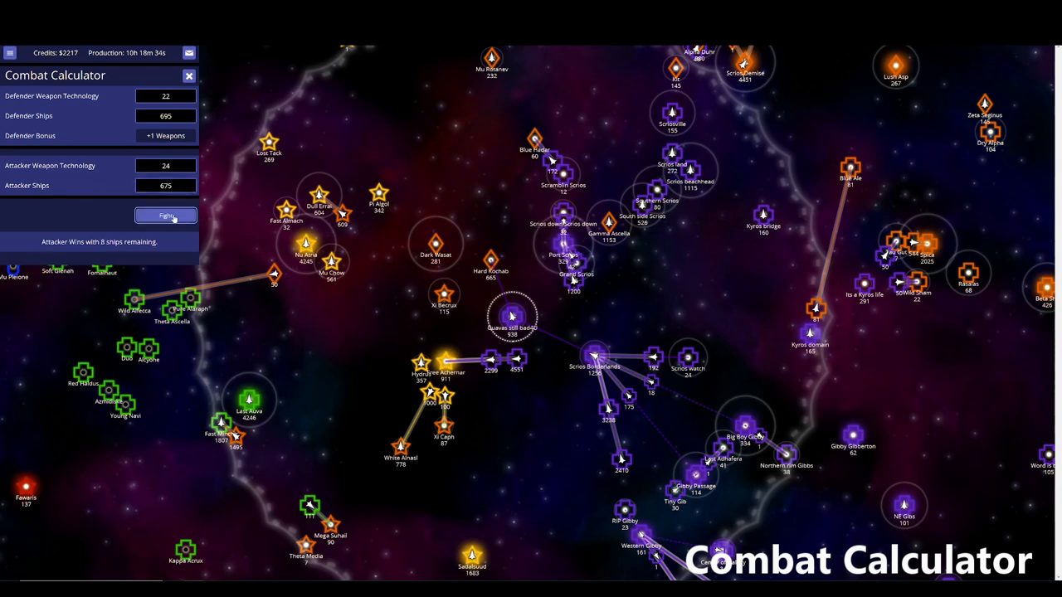